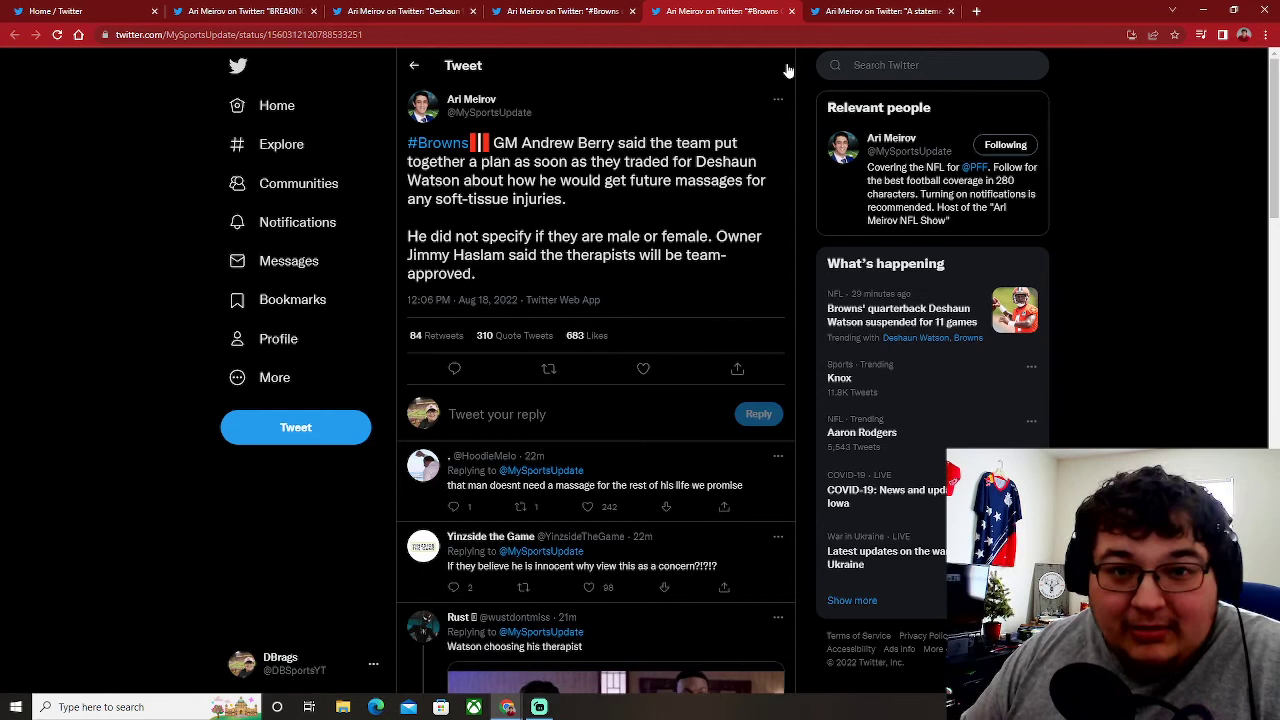
click(643, 368)
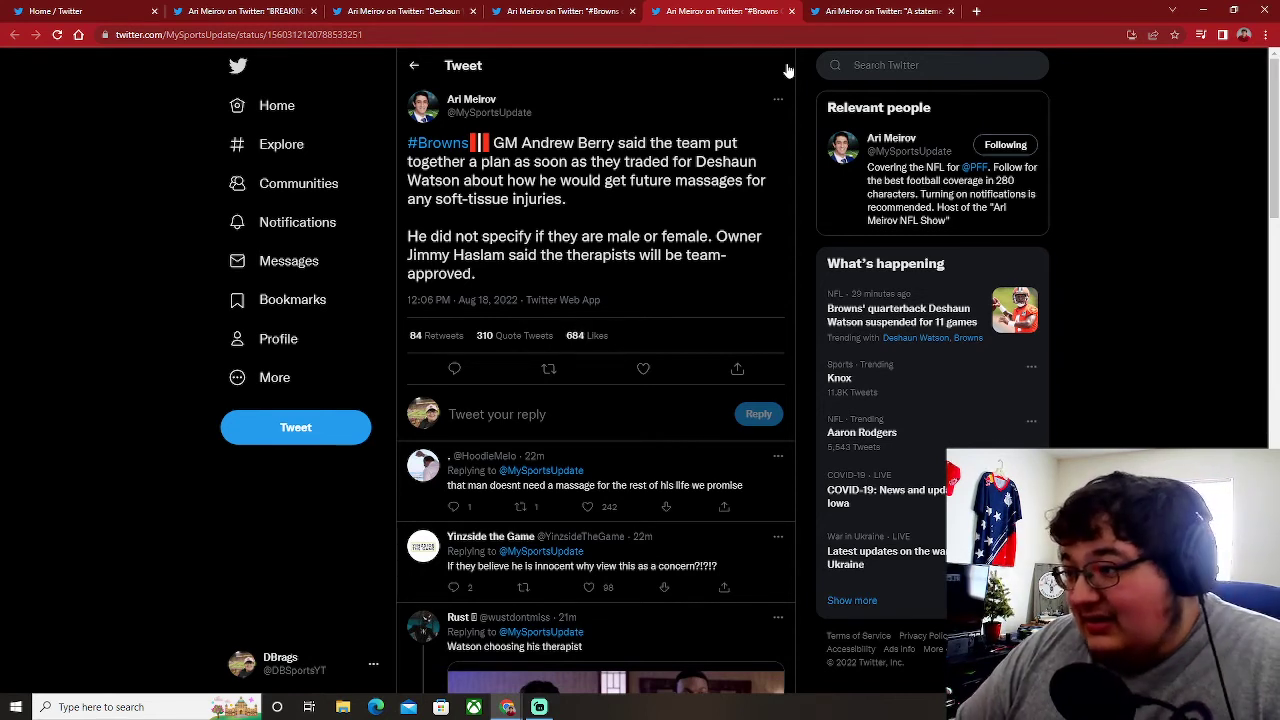